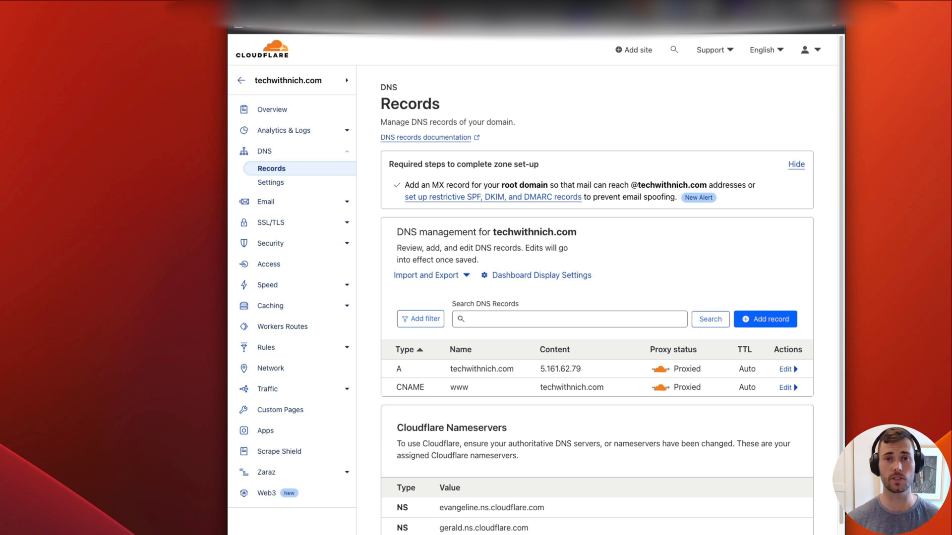
Add a DNS-only A record named mail pointing to 68.183.212.55
click(764, 319)
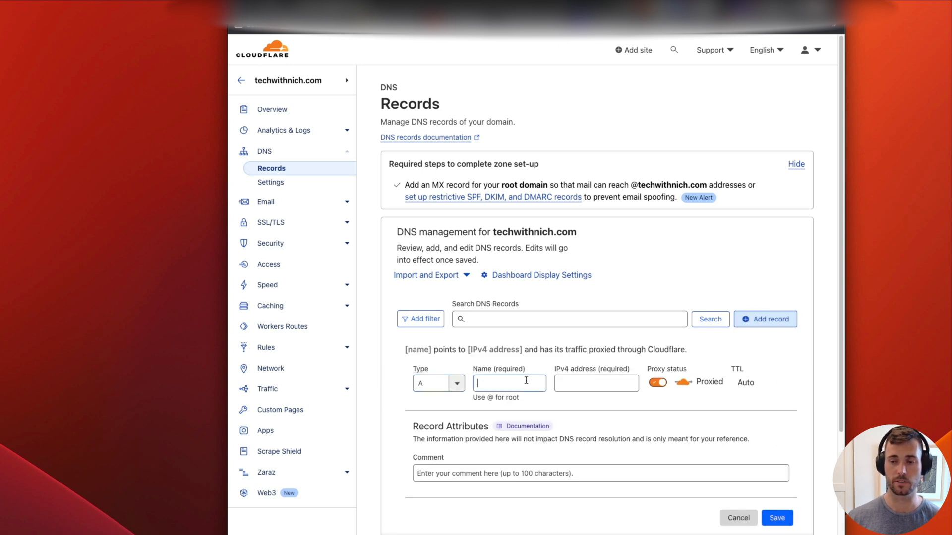
text(68.183.212.55)
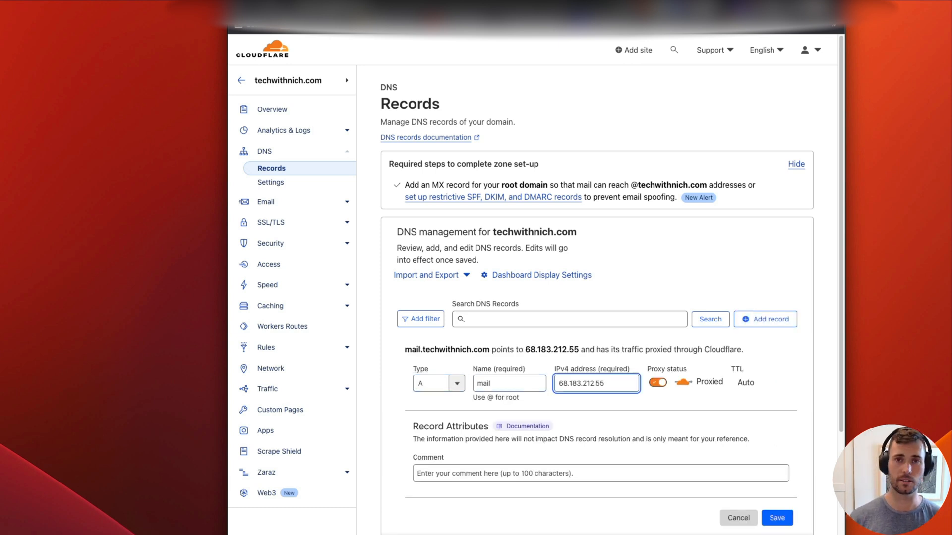
click(777, 517)
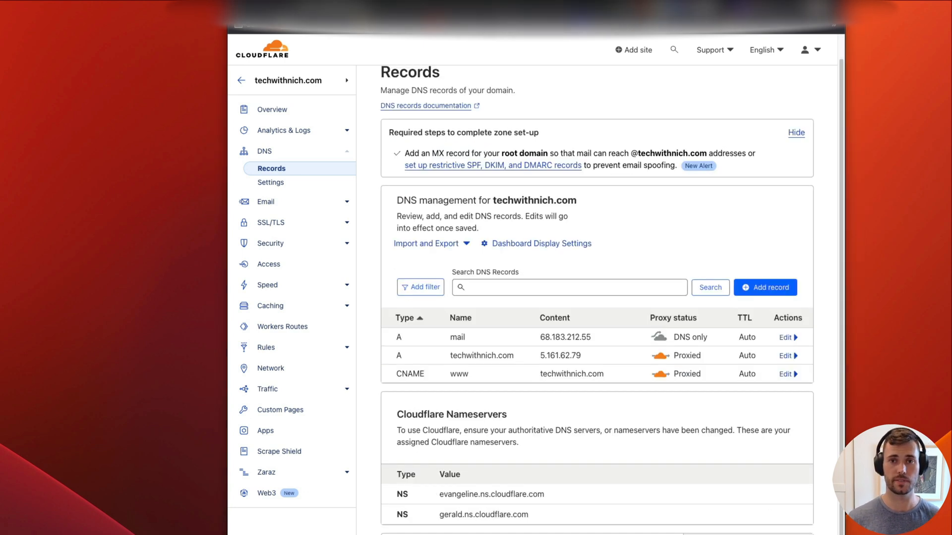
Add an MX record for @ pointing to mail.techwithnich.com with priority 10
click(764, 287)
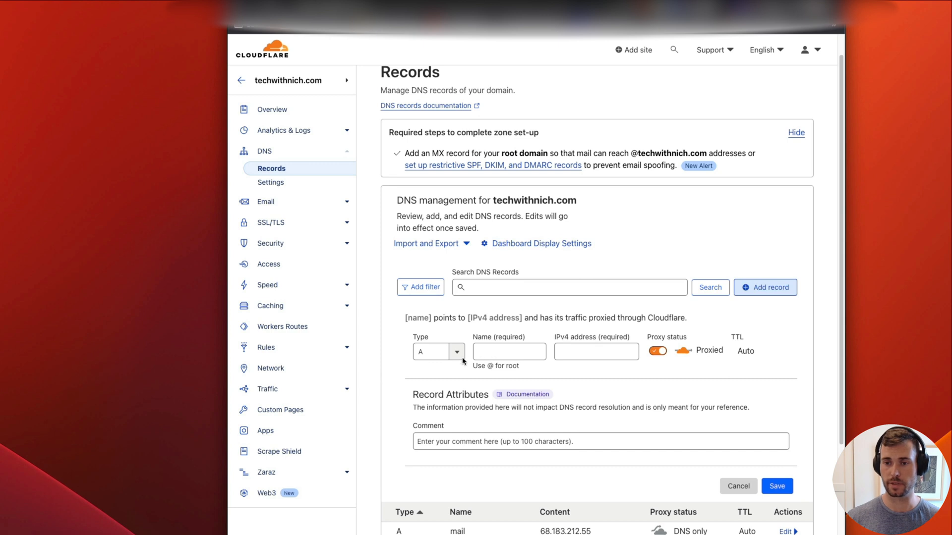
click(437, 351)
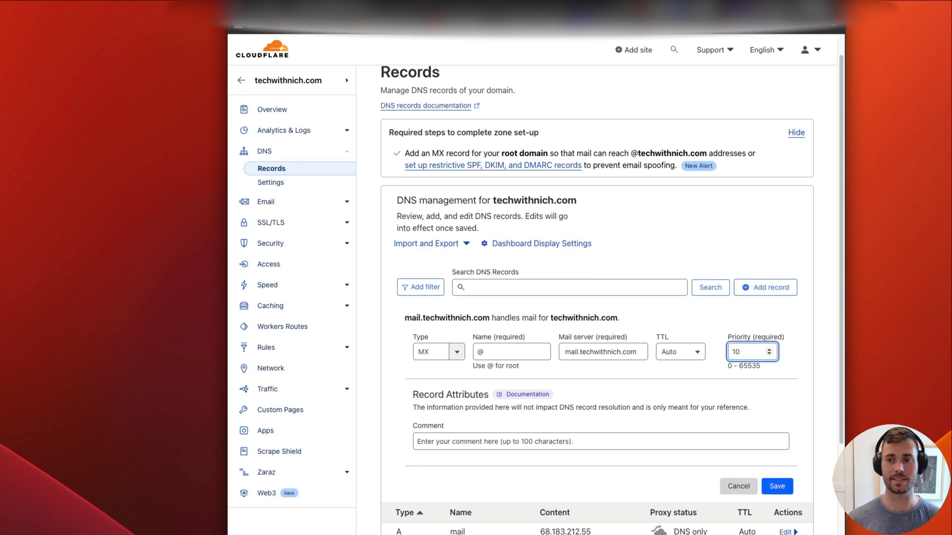
click(748, 351)
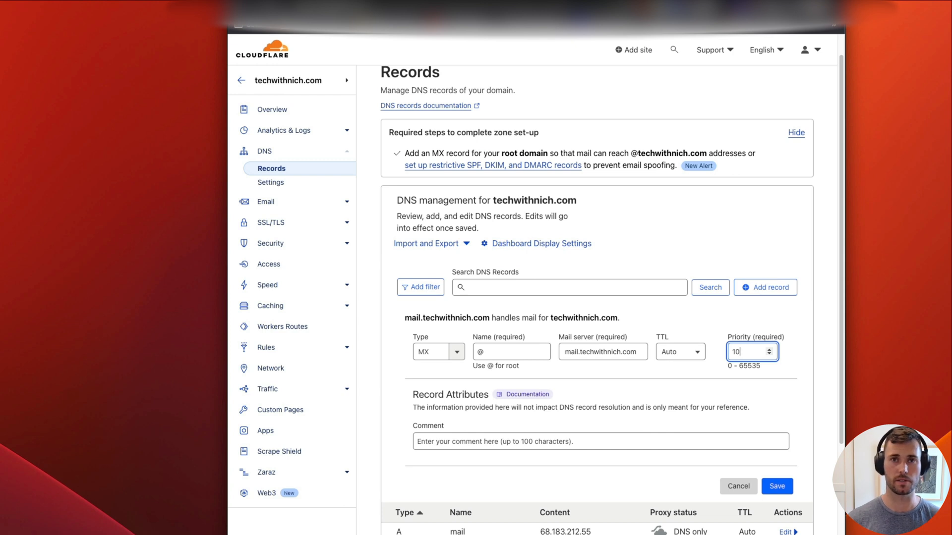
click(777, 486)
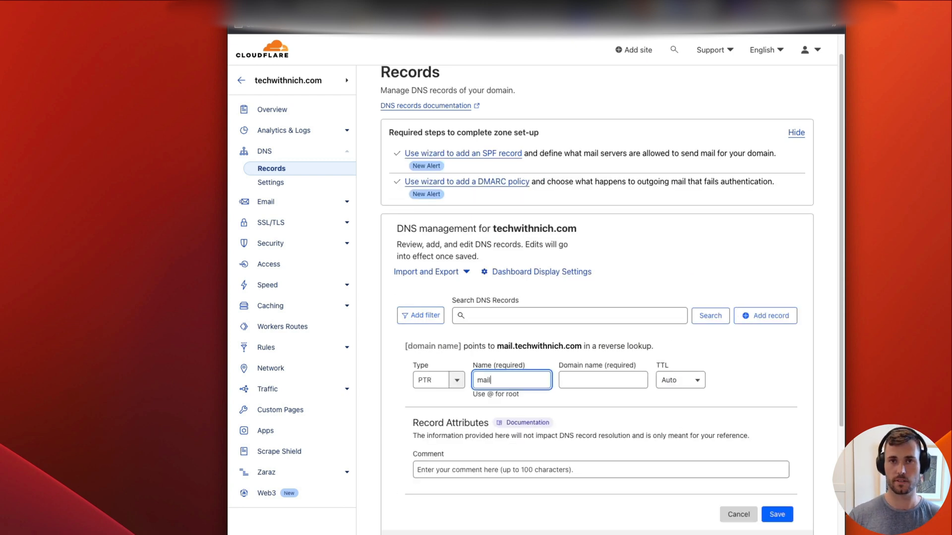
Save a PTR record named mail for 68.183.212.55.in-addr.arpa
click(603, 379)
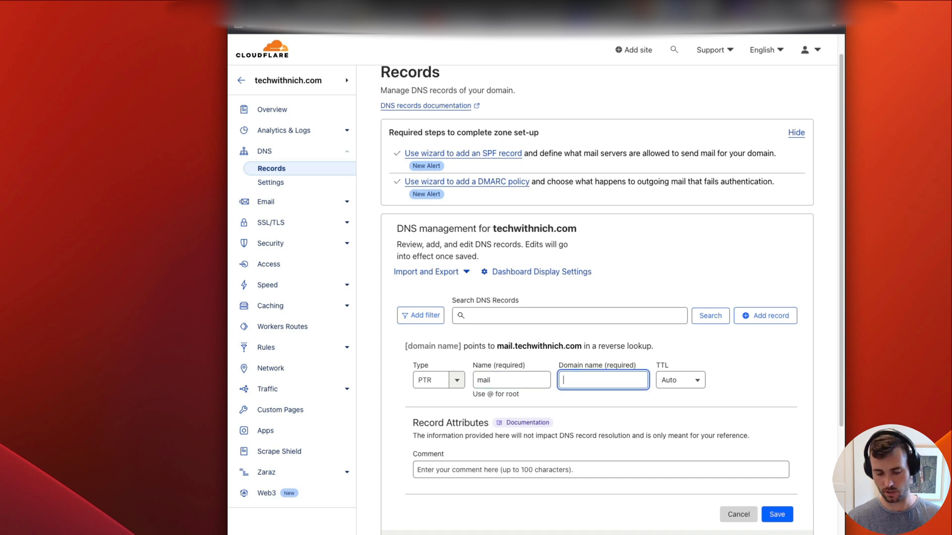
text(68.183.212.55.in-addr.arpa)
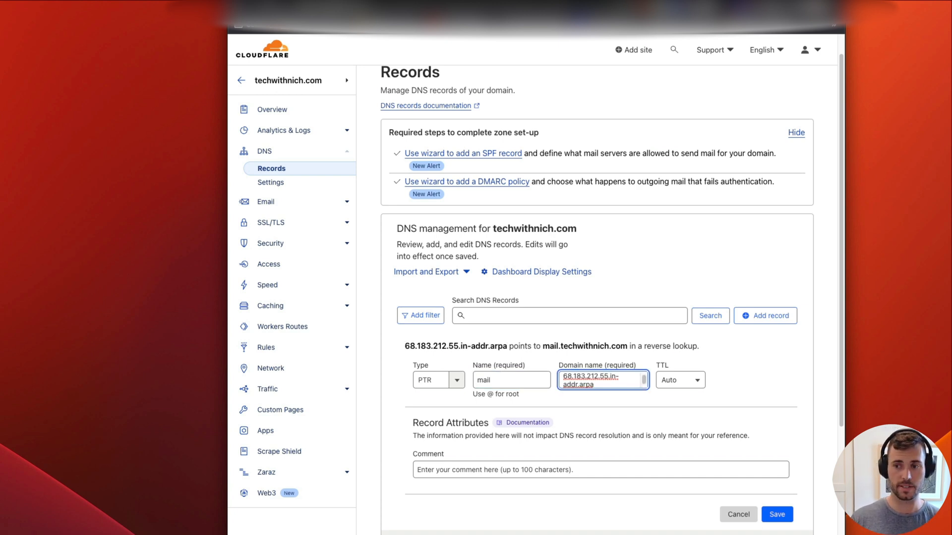
click(776, 514)
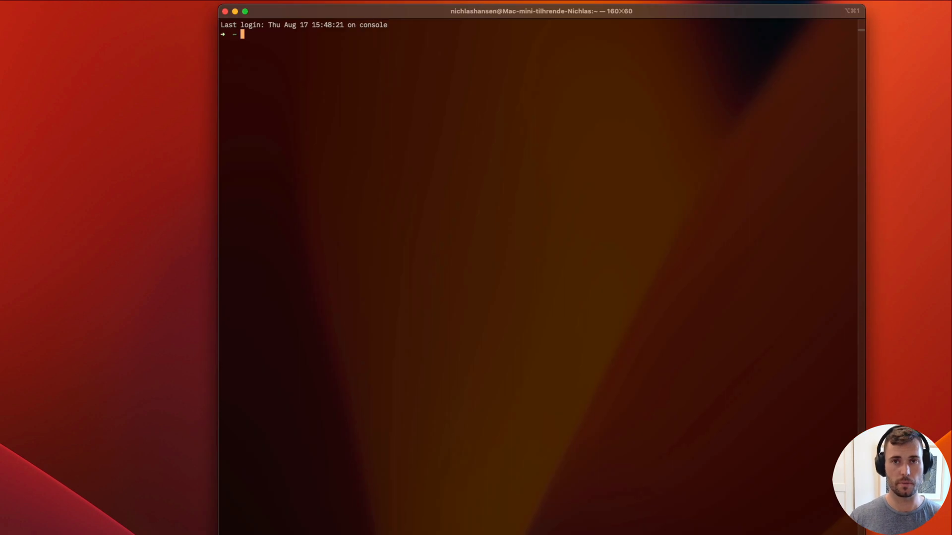
SSH into 68.183.212.55 as root from the .ssh directory
text(cd .ssh)
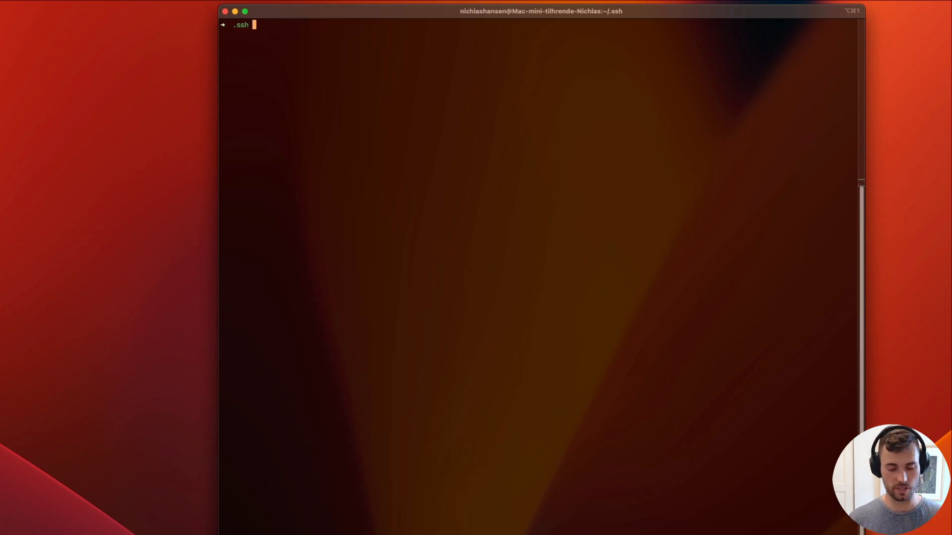
text(ssh root@68.183.212.55)
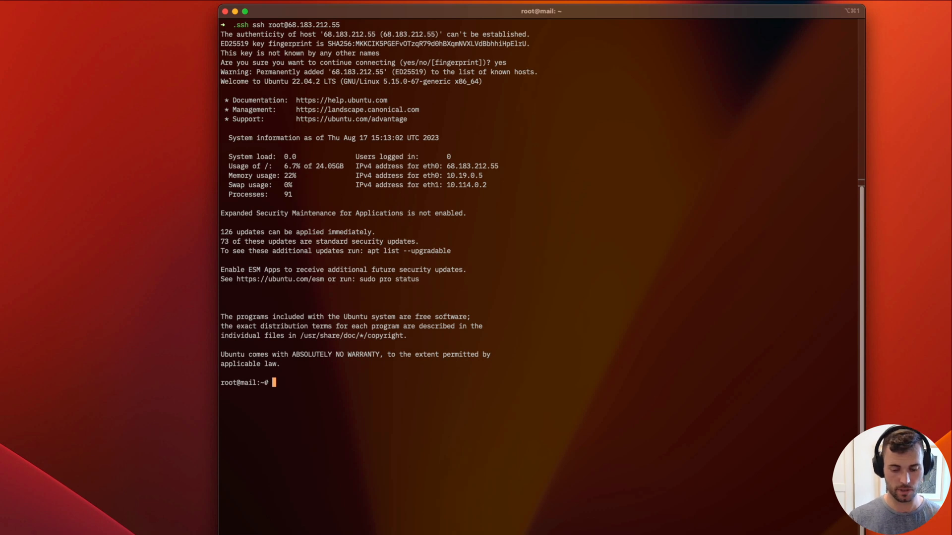
Run sudo apt update && sudo apt upgrade -y to update the server's packages
text(sudo apt update &&)
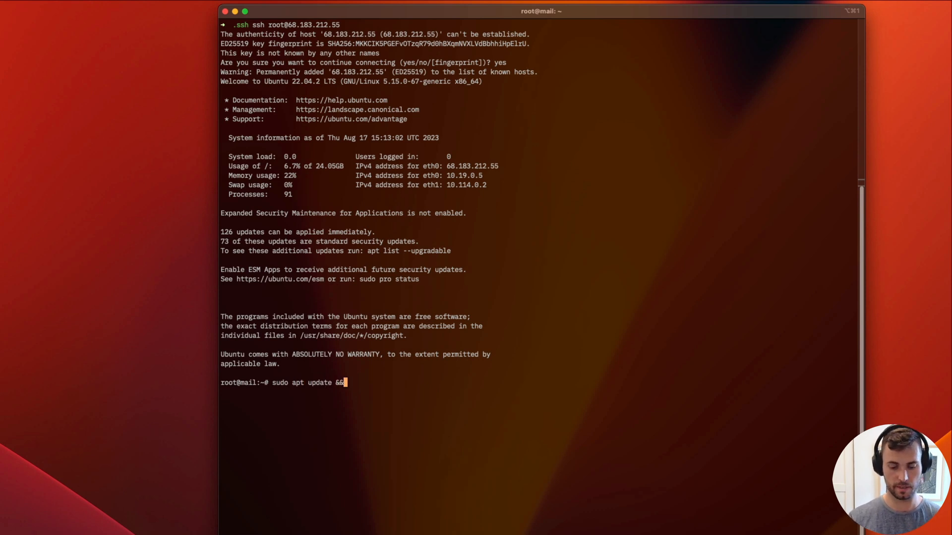
text(sudo apt upgrade -)
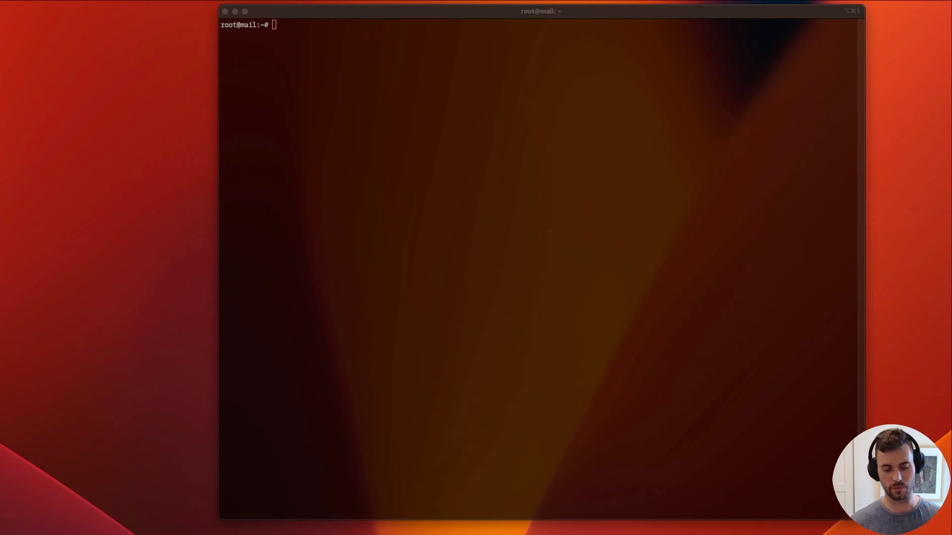
Create a mail directory and download compose.yaml and mailserver.env via DMS_GITHUB_URL
text(mkdir mail)
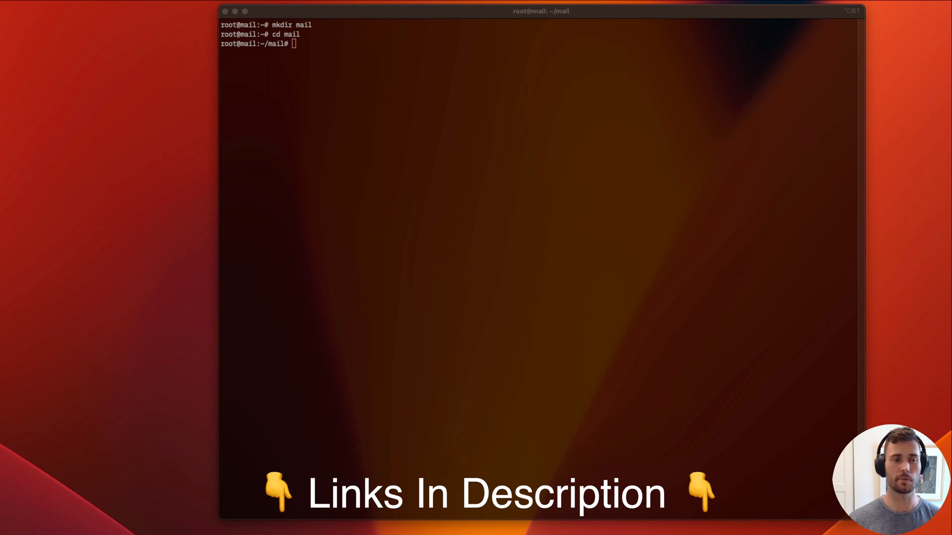
text(DMS_GITHUB_URL="https://raw.githubusercontent.com/docker-mailserver/docker-mailserver/master")
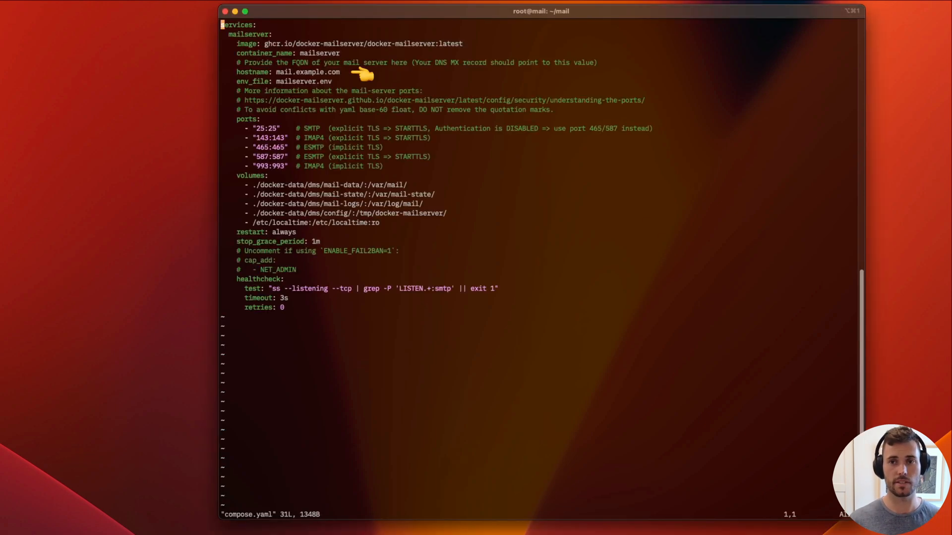
Set compose.yaml hostname to mail.techwithnich.com and add SSL_TYPE=letsencrypt environment entry
text(techwithnich)
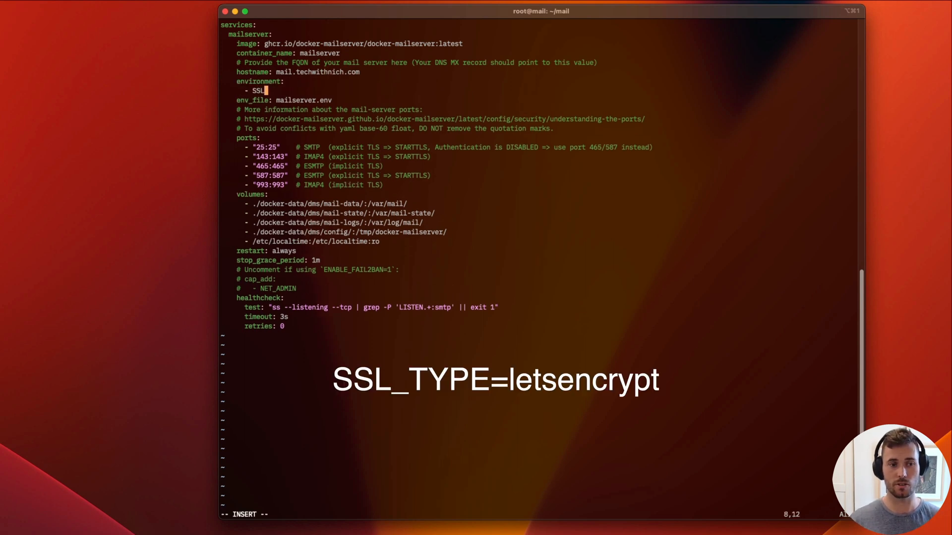
text(_type=letsencrypt)
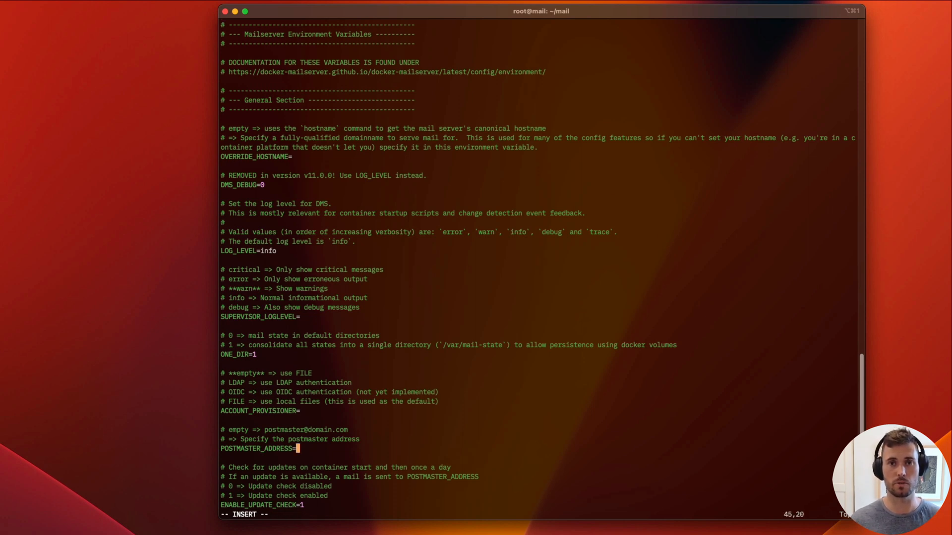
Edit mailserver.env values such as POSTMASTER_ADDRESS, then save and quit
scroll(down, 3)
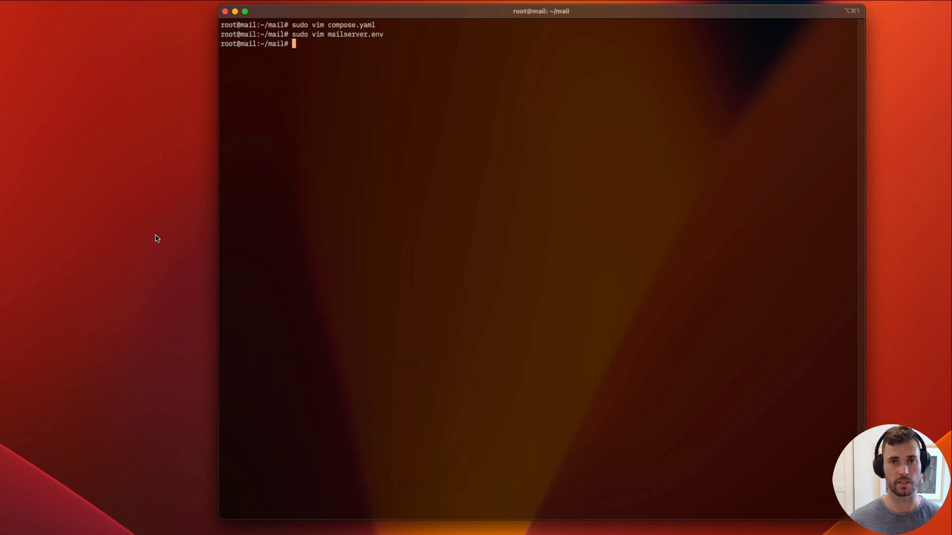
text(sudo apt-get remove certbot)
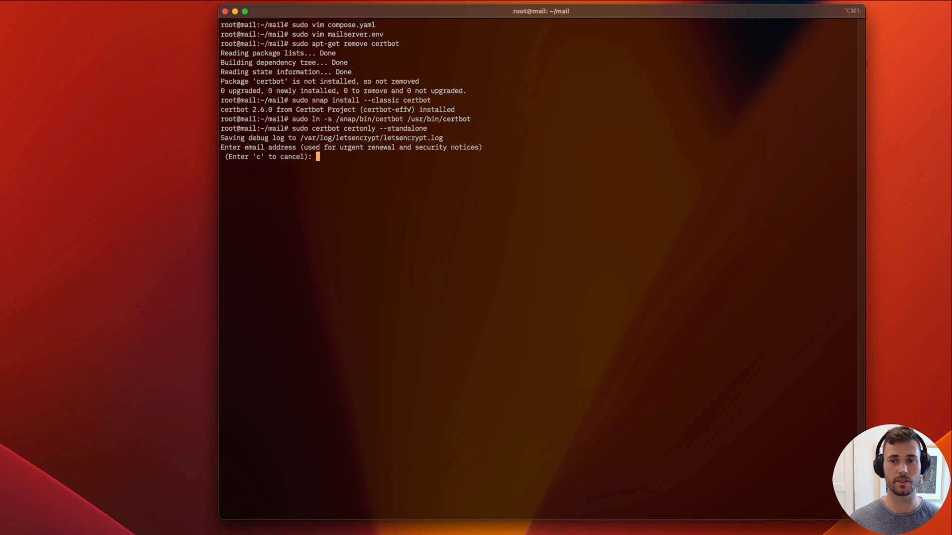
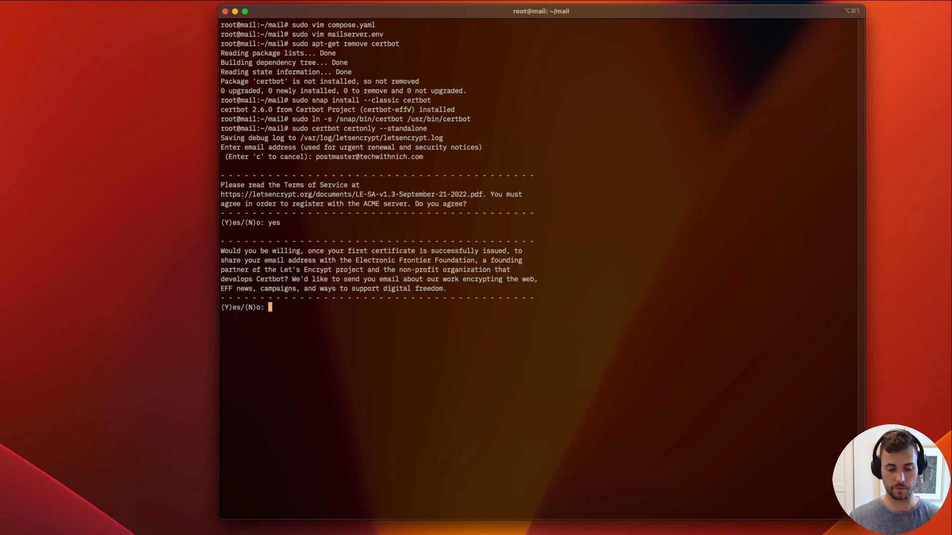
text(n)
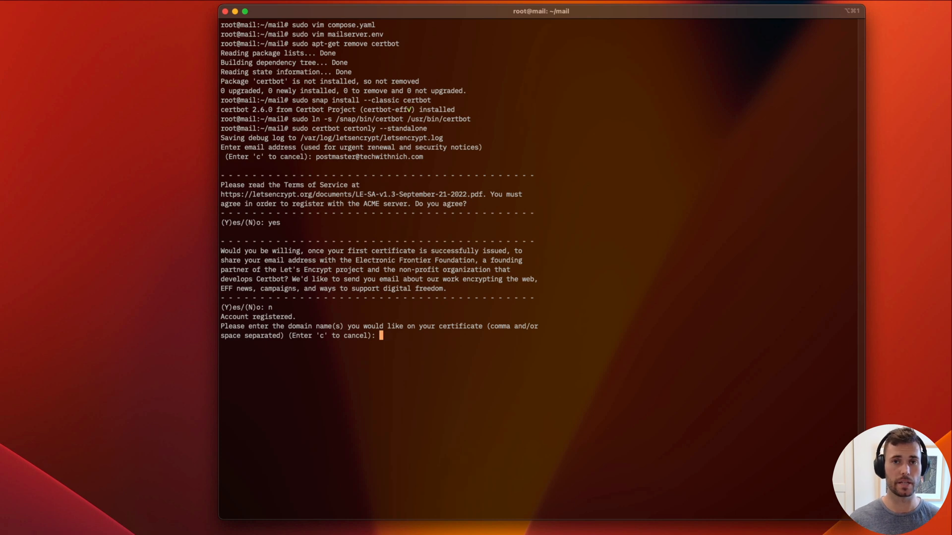
text(mail.techwithnich.com)
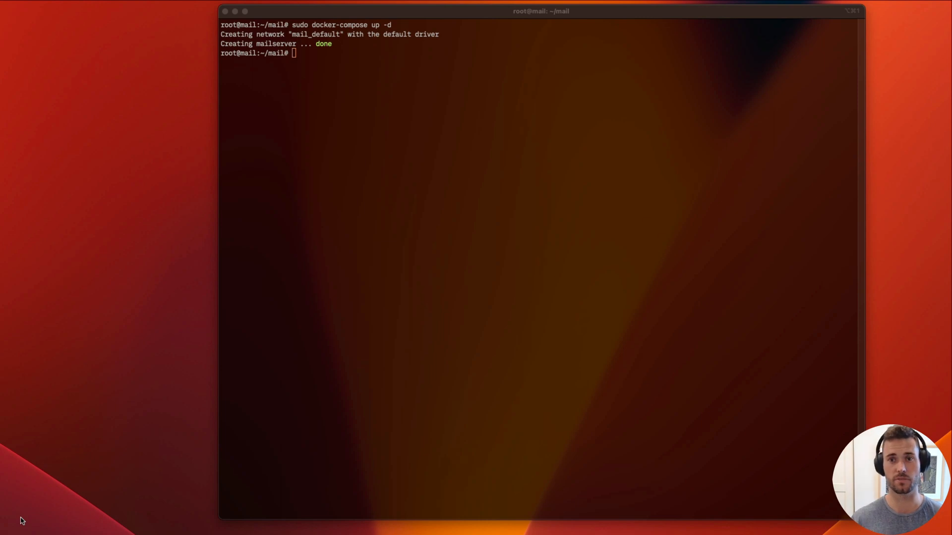
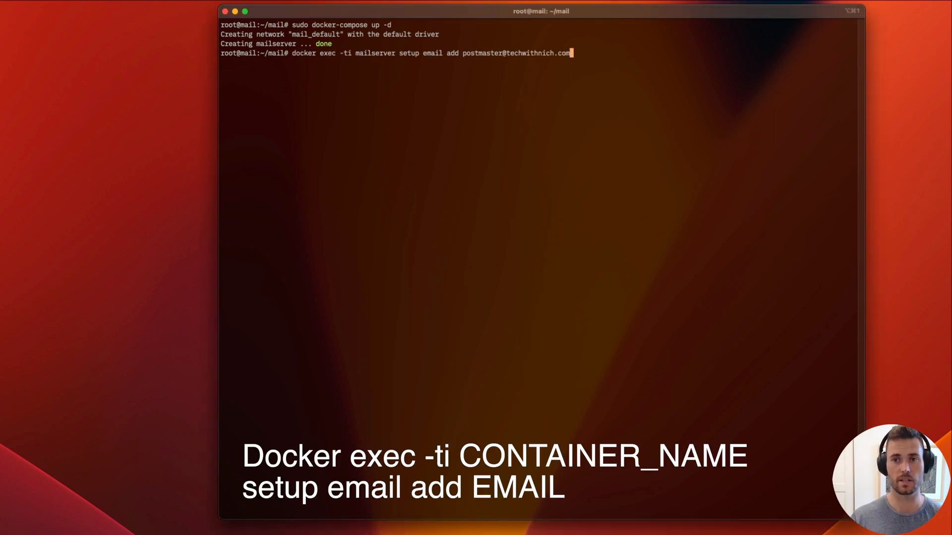